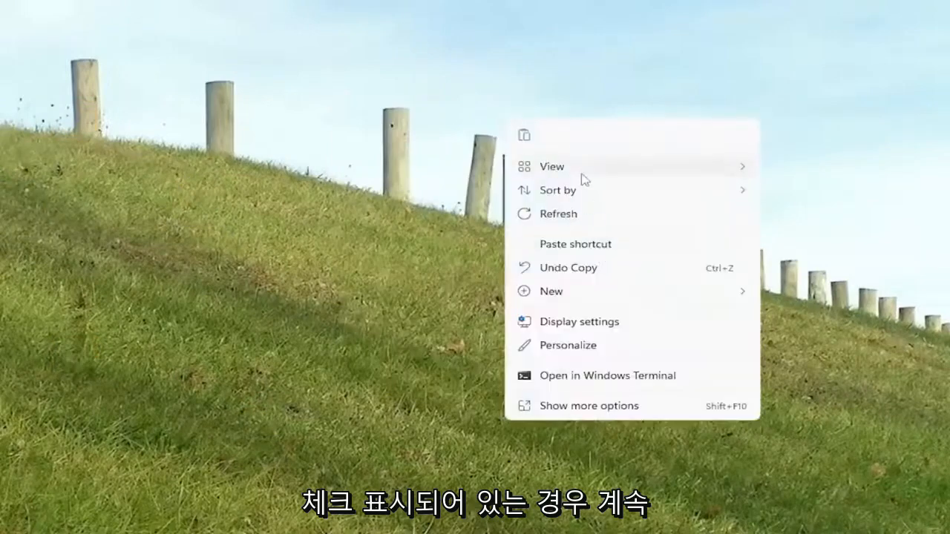
mouse_move(552, 166)
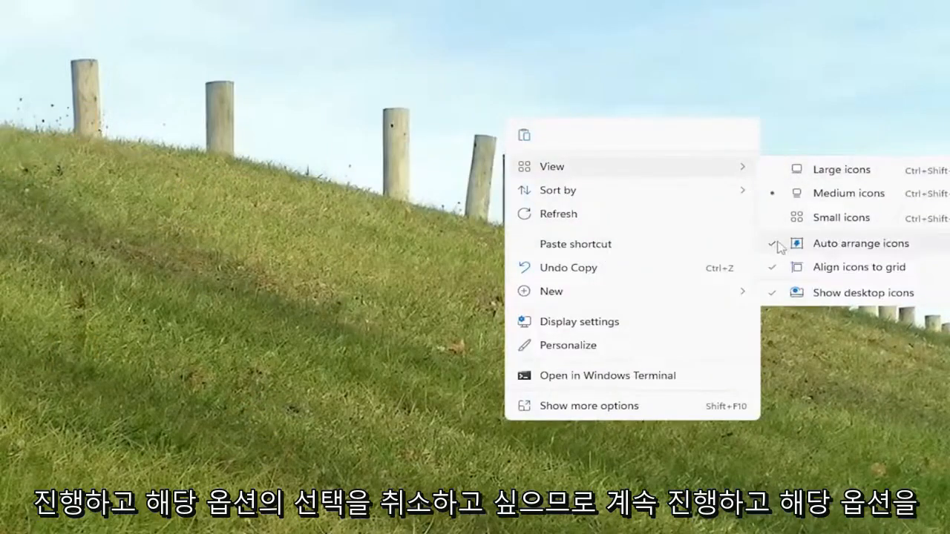
Uncheck Auto arrange icons in the desktop's View submenu so icons stay put
left_click(858, 243)
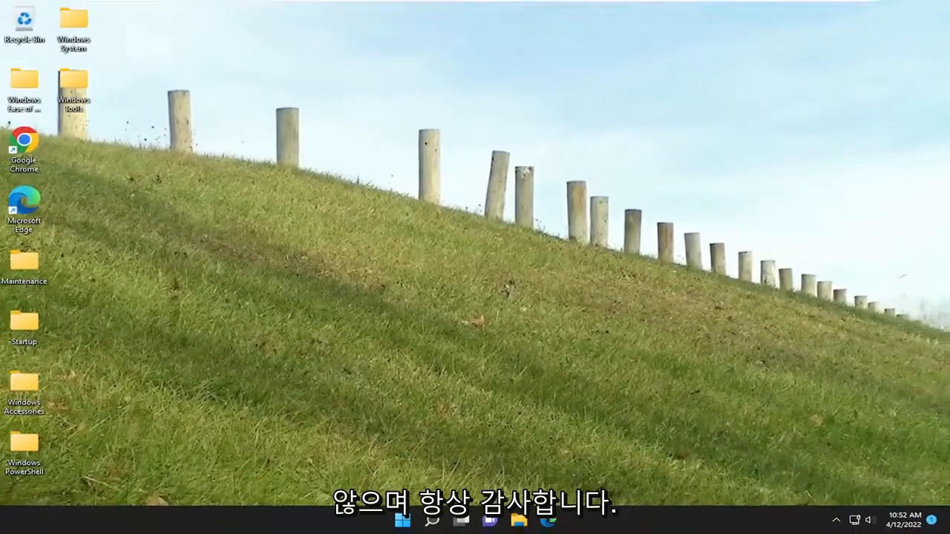